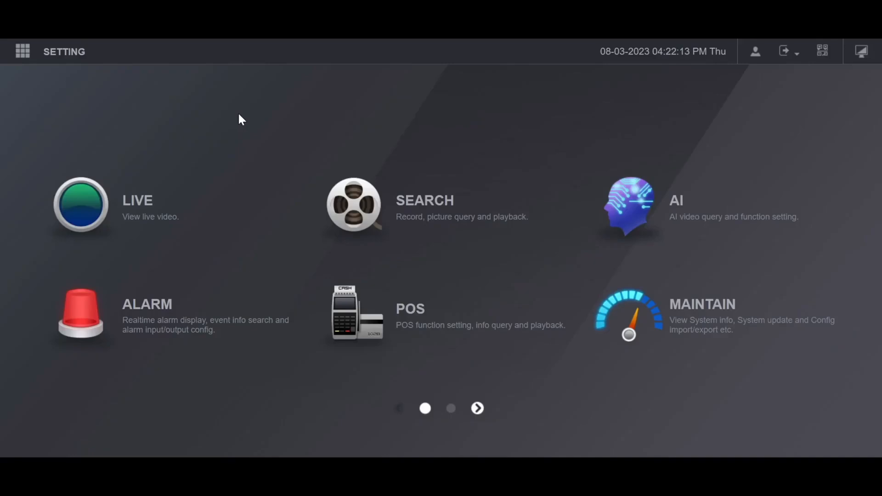
mouse_move(219, 110)
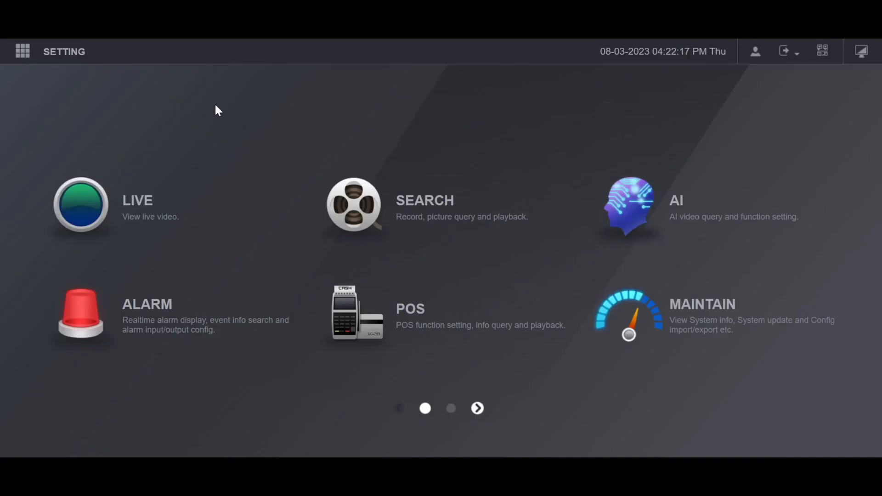
mouse_move(107, 61)
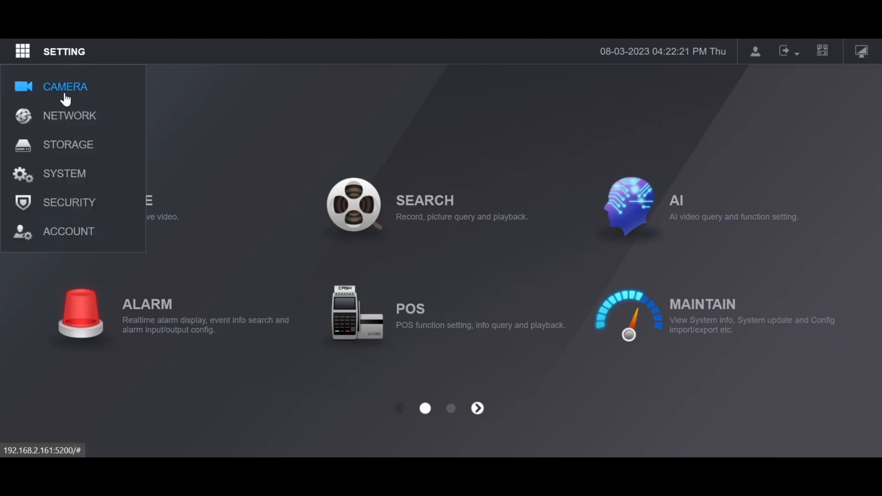
Search the network from the Camera List and scroll through the discovered ONVIF and private-protocol devices.
click(65, 87)
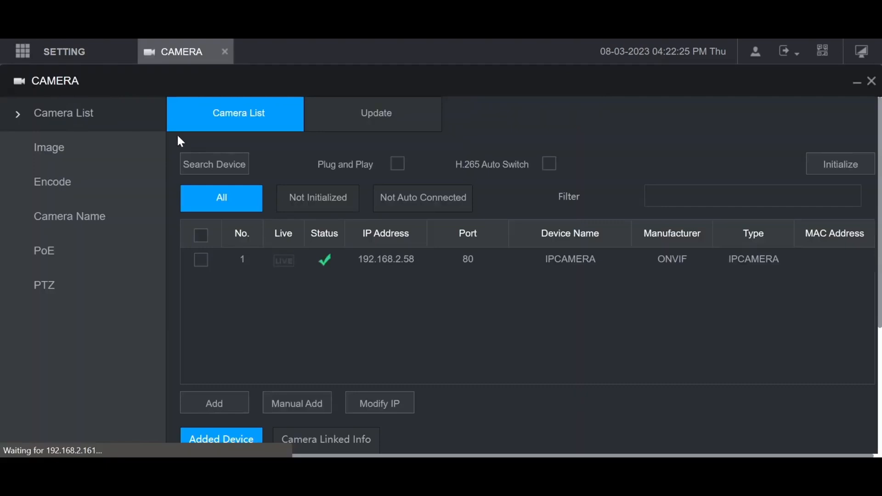
click(214, 163)
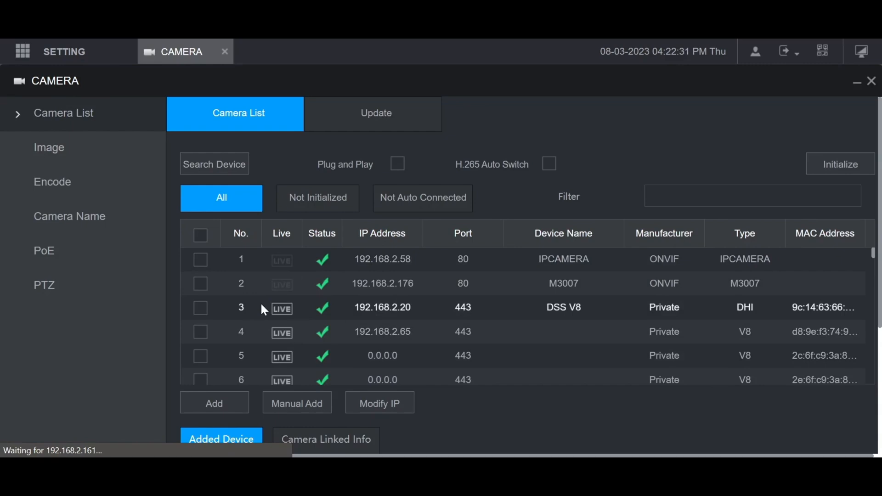
scroll(down, 3)
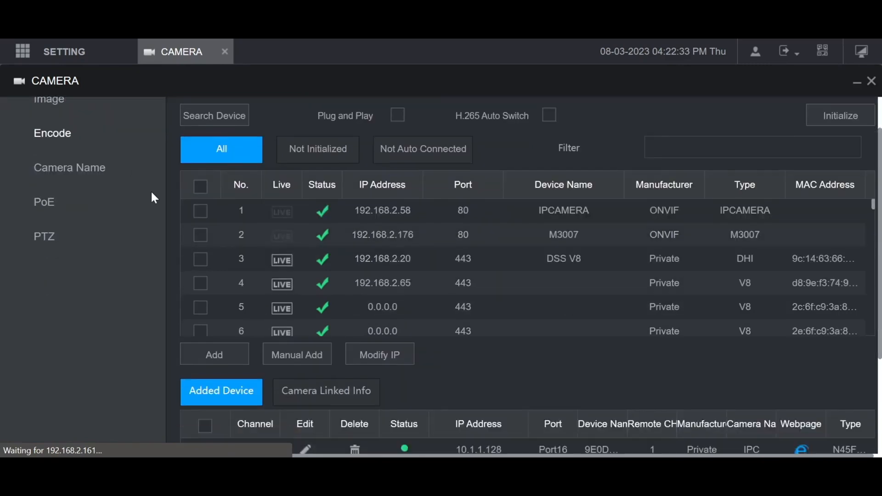
scroll(down, 3)
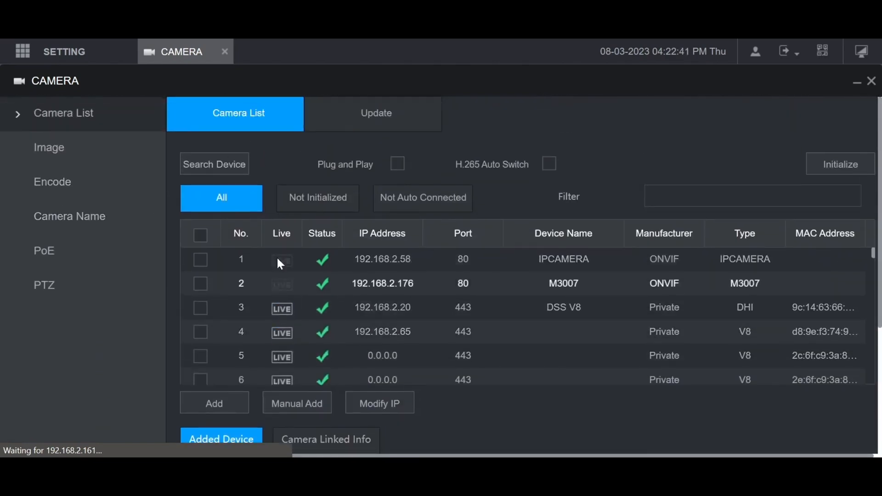
Re-search, sort by IP address descending, and add the camera at 192.168.2.232.
click(214, 163)
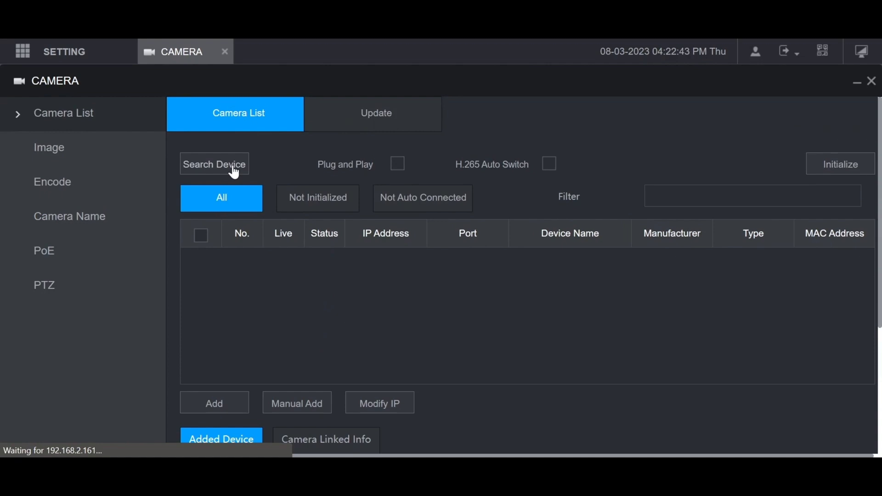
click(214, 164)
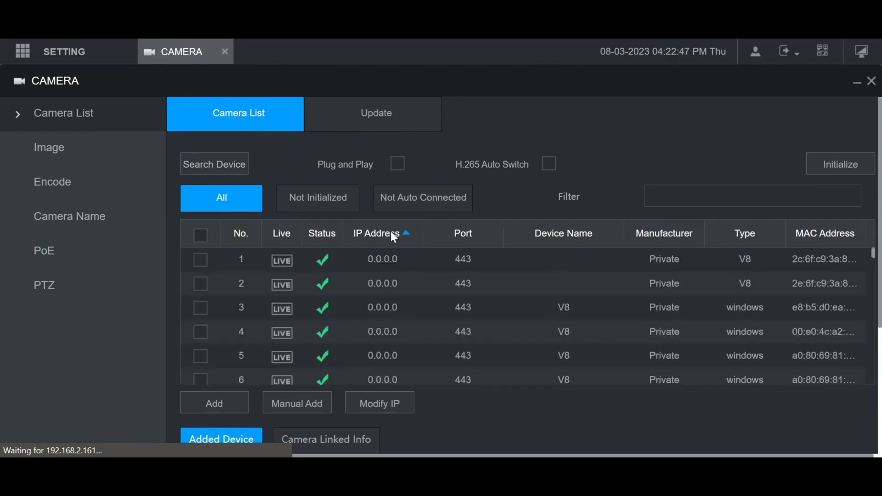
click(383, 233)
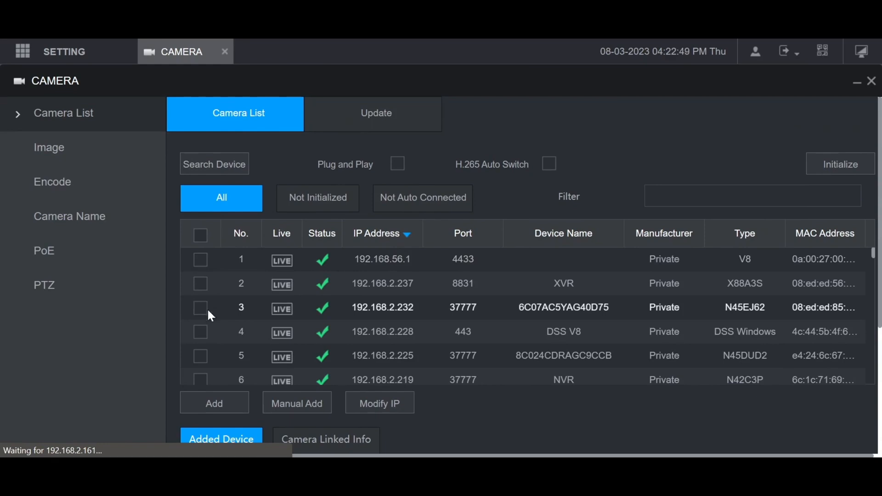
click(200, 308)
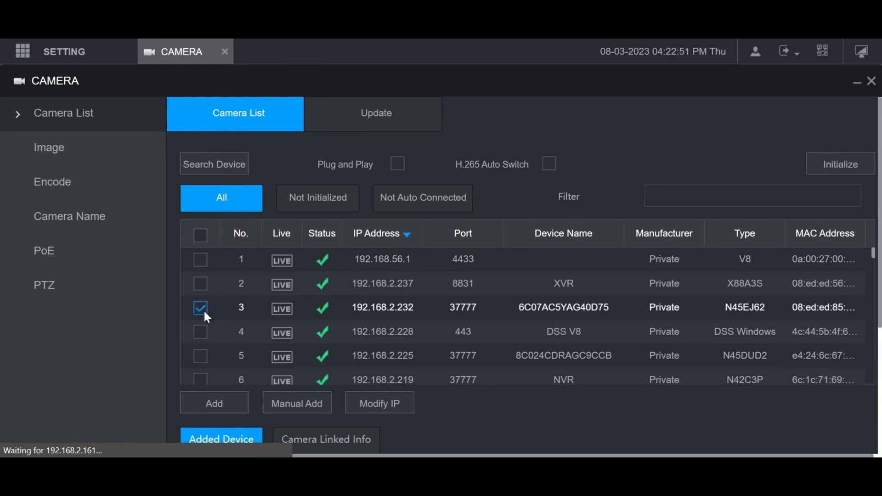
click(214, 402)
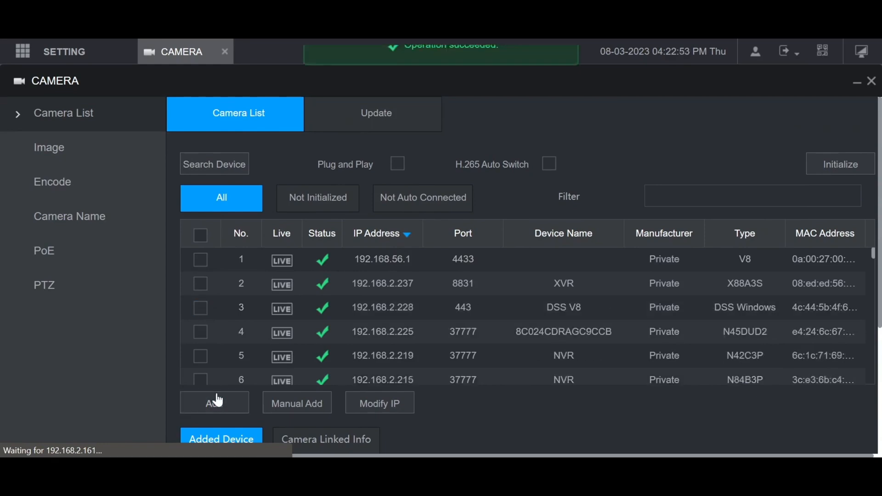
scroll(down, 3)
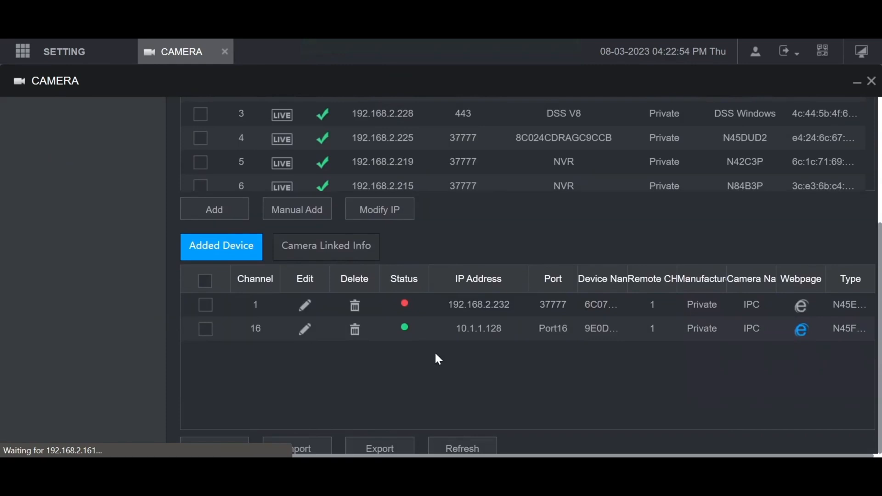
mouse_move(433, 362)
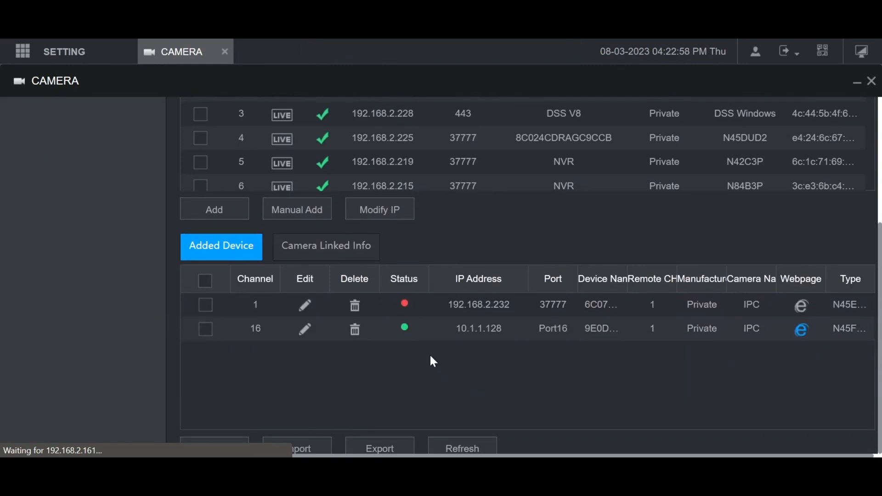
mouse_move(439, 401)
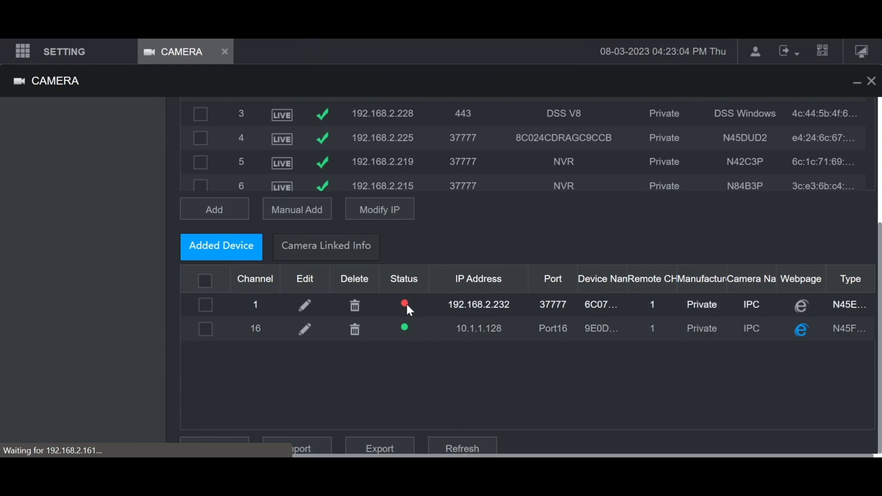
mouse_move(304, 308)
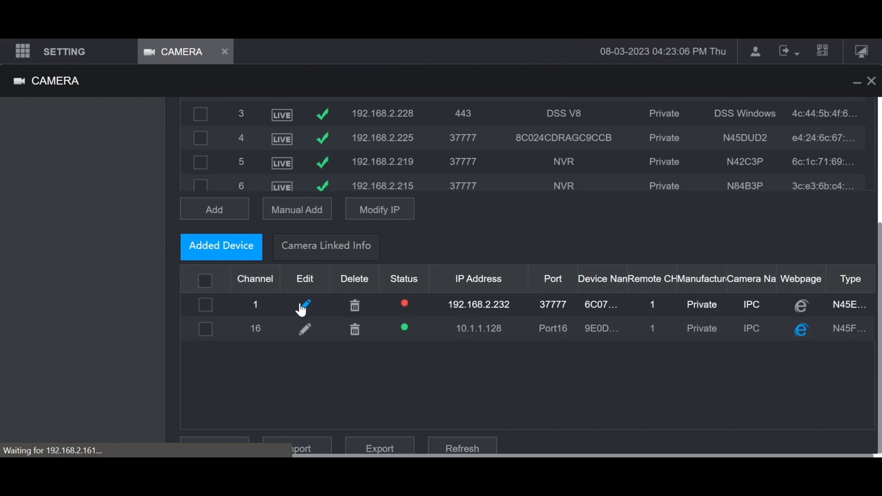
Enter the correct login password for the channel 1 camera in the Modify dialog.
click(304, 304)
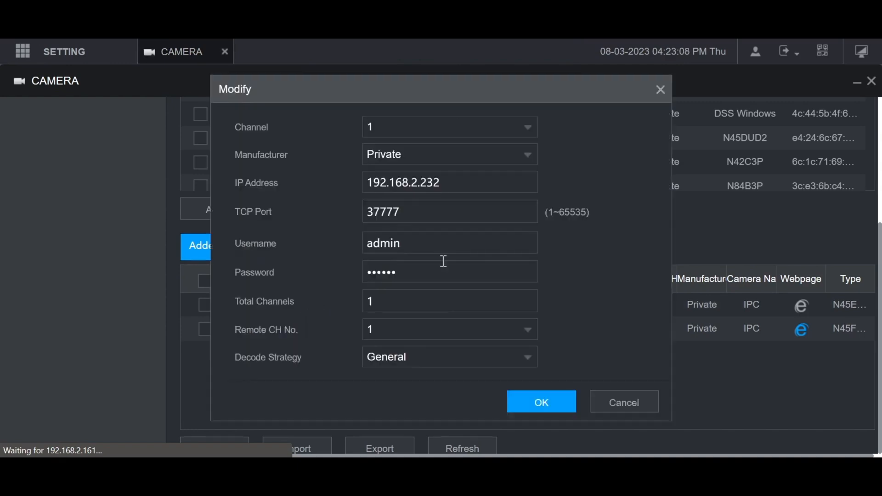
click(450, 272)
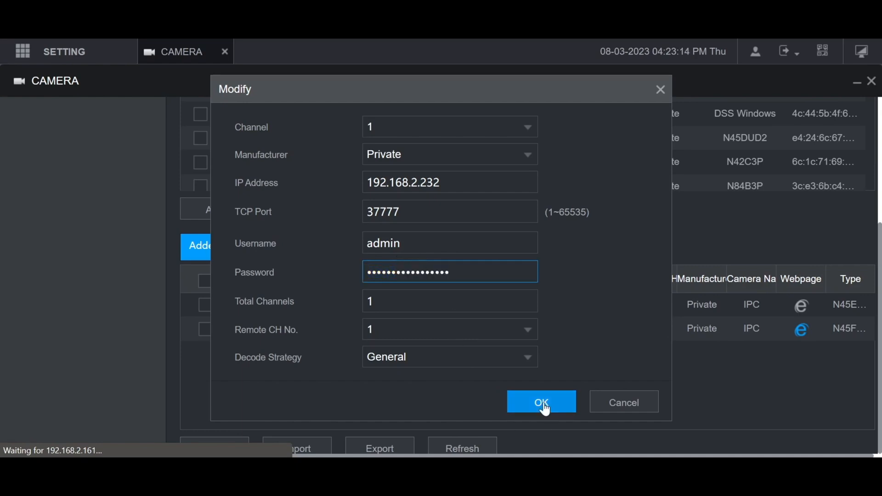
click(542, 402)
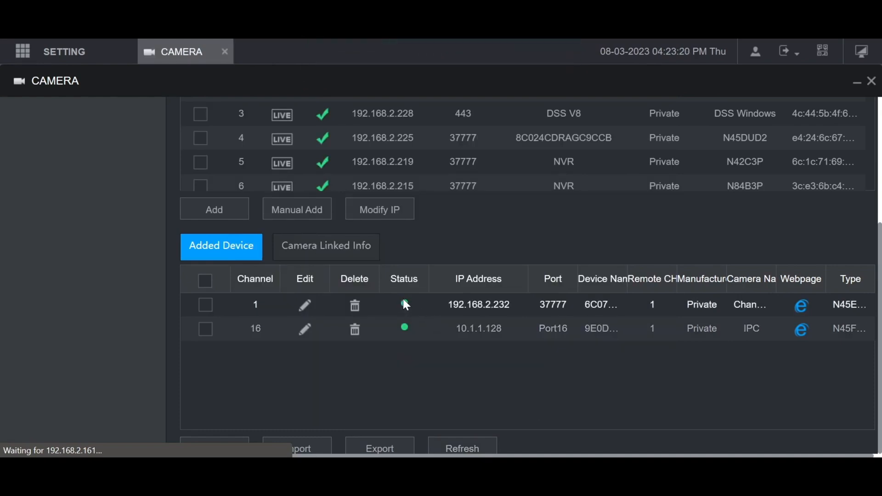
mouse_move(377, 326)
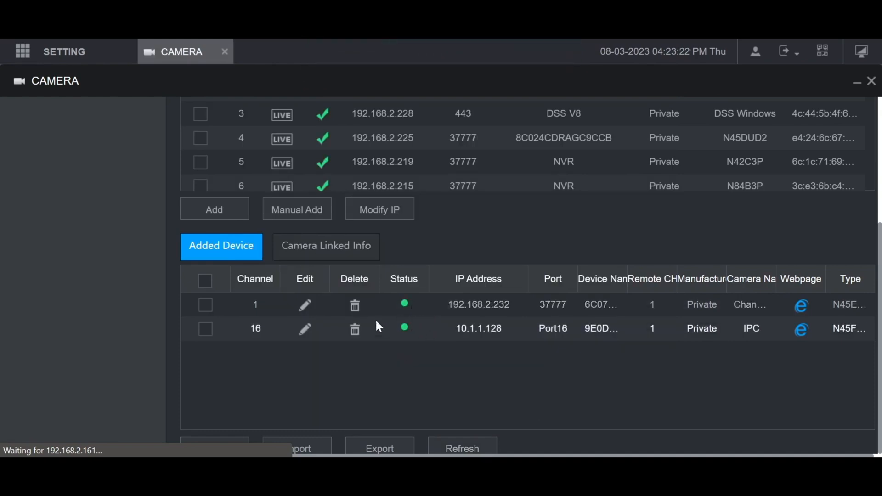
Delete the 192.168.2.232 camera from channel 1 and open the Manual Add form.
scroll(up, 3)
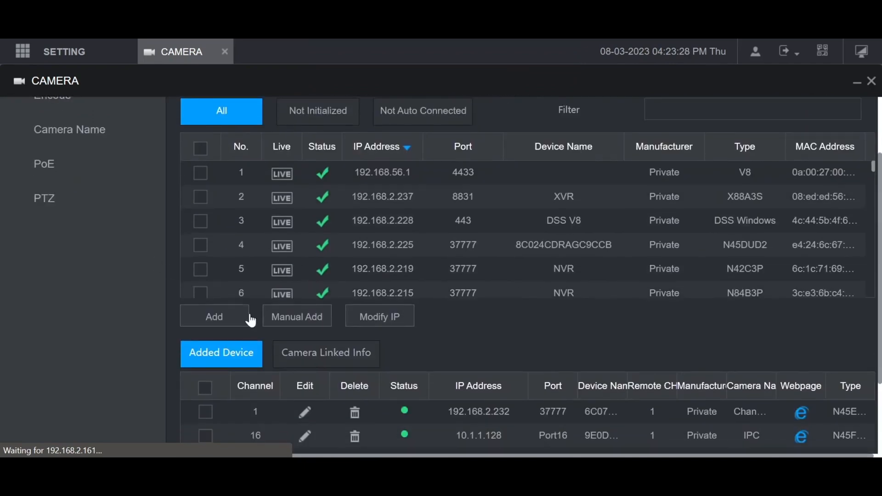
scroll(down, 3)
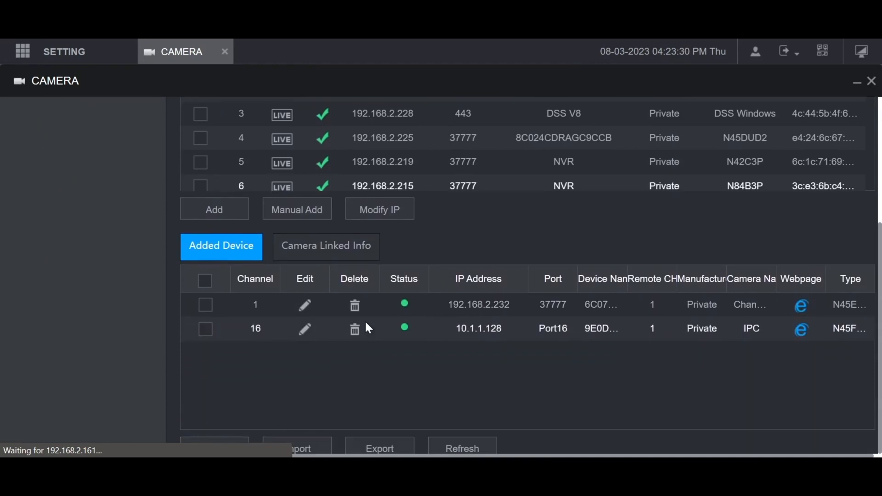
click(354, 304)
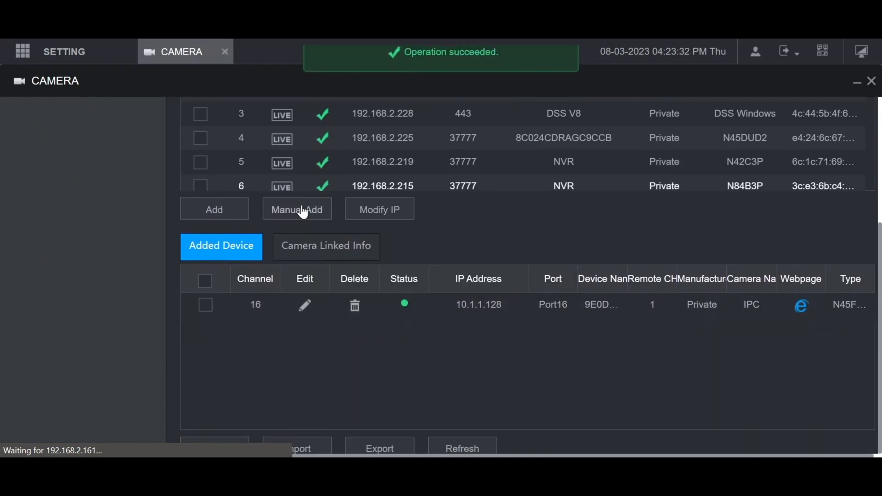
click(297, 210)
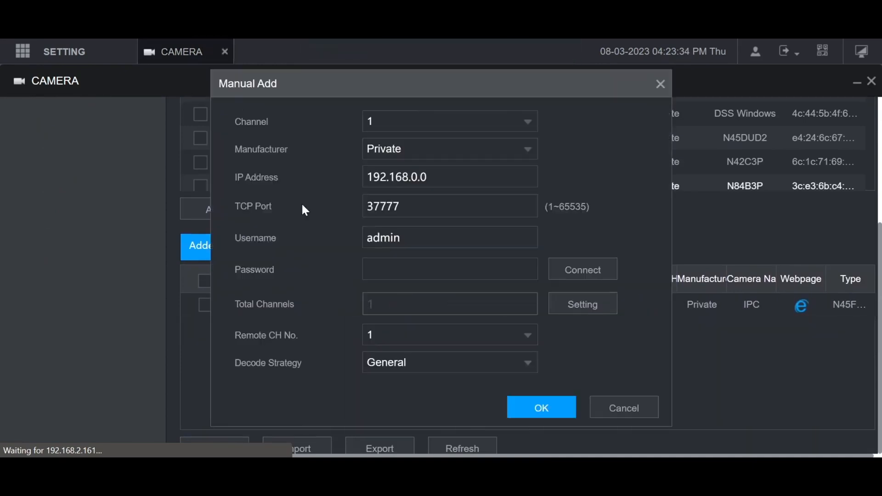
Set the new camera to channel 1 and its manufacturer to Private, after briefly choosing ONVIF.
click(449, 121)
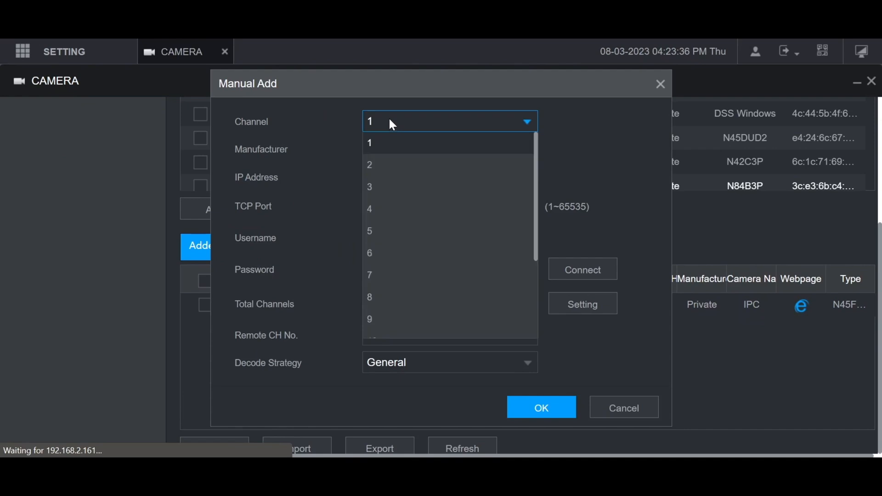
click(369, 142)
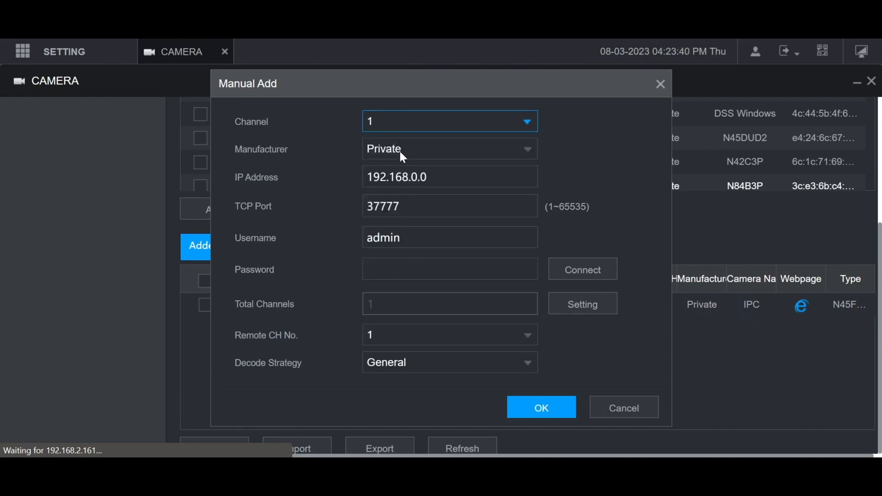
click(449, 149)
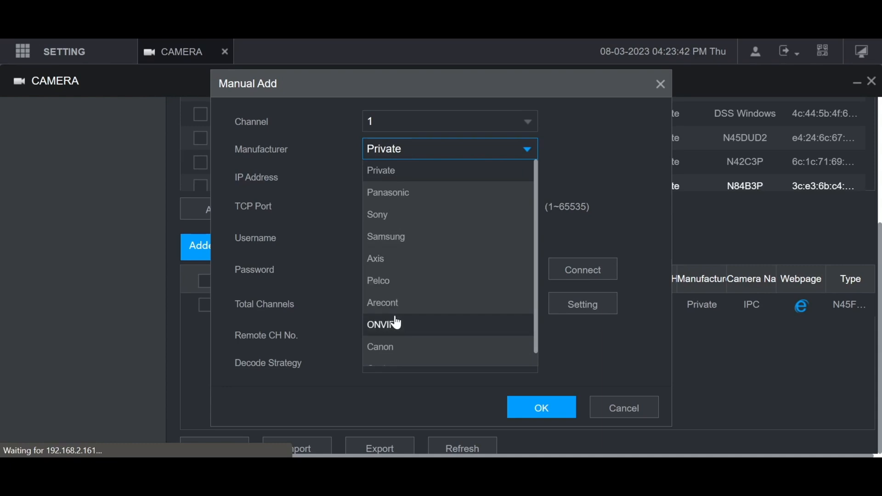
click(383, 324)
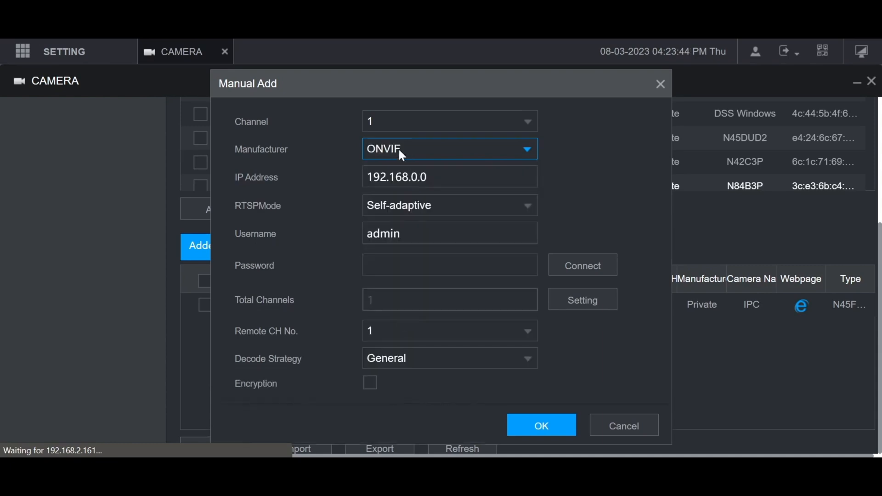
click(449, 149)
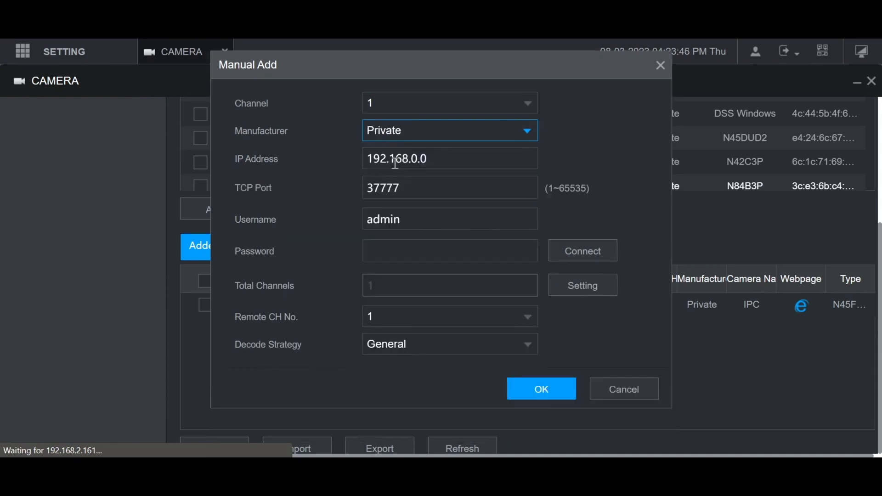
Enter IP address 192.168.2.232 and the camera password, then save the device.
click(450, 158)
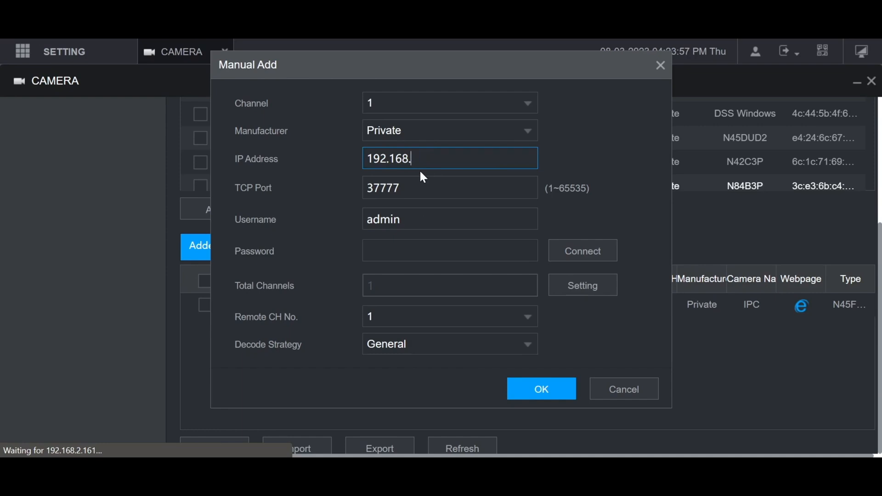
text(2.)
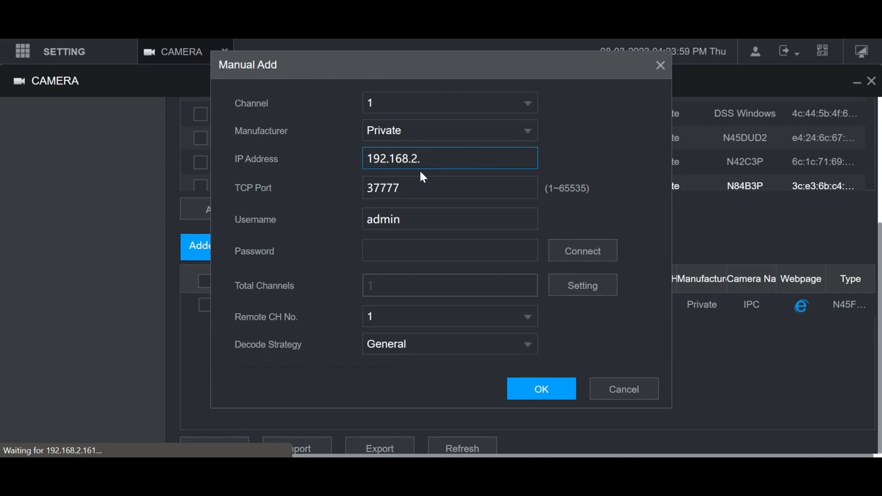
text(232)
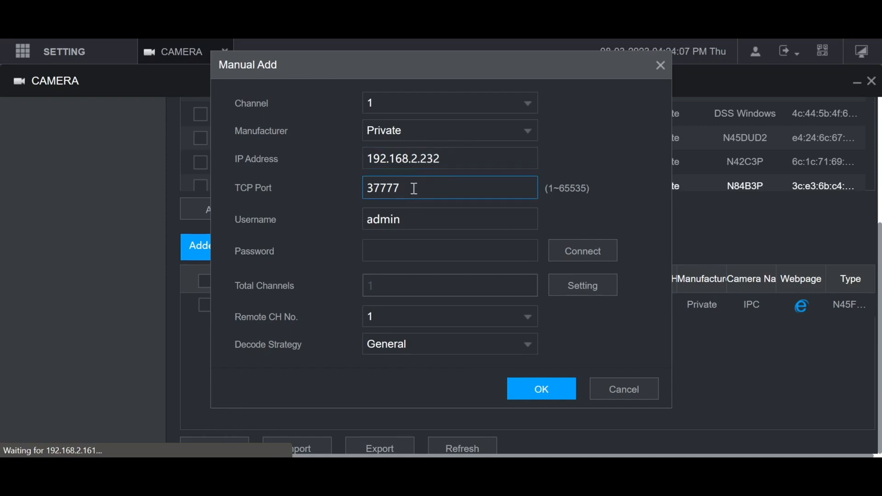
click(449, 219)
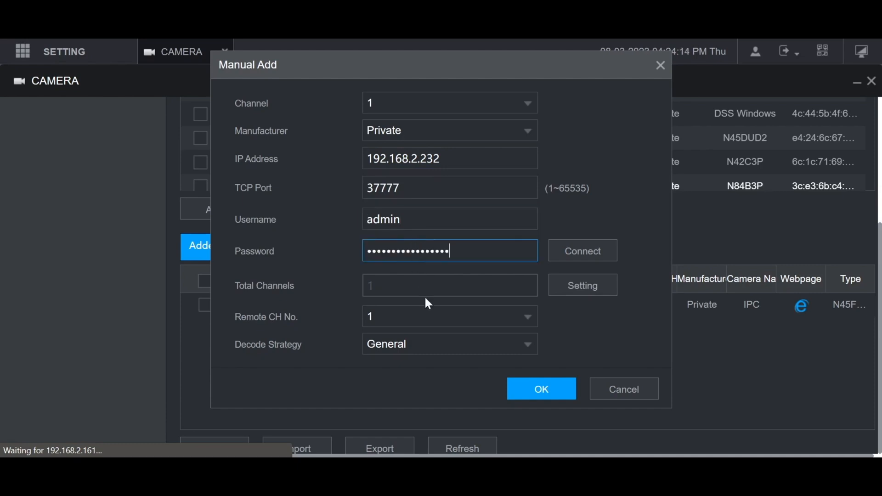
click(541, 389)
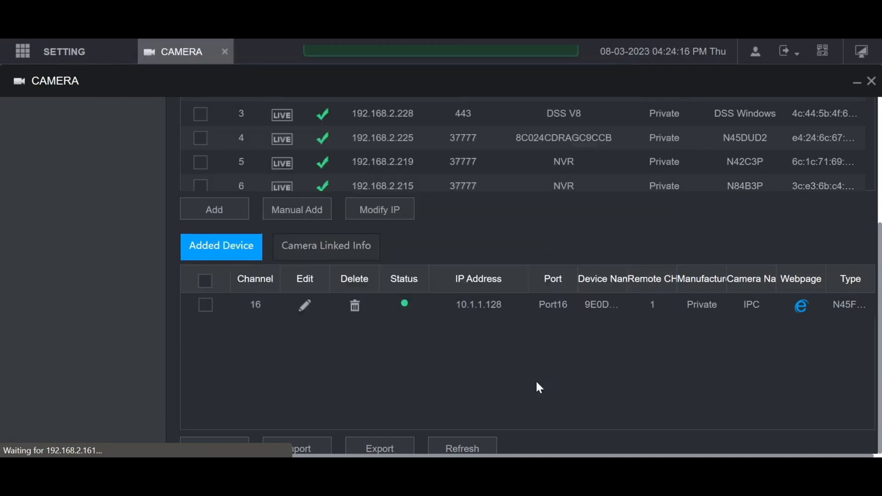
Refresh the Added Device list twice until channel 1 shows green online status.
click(462, 449)
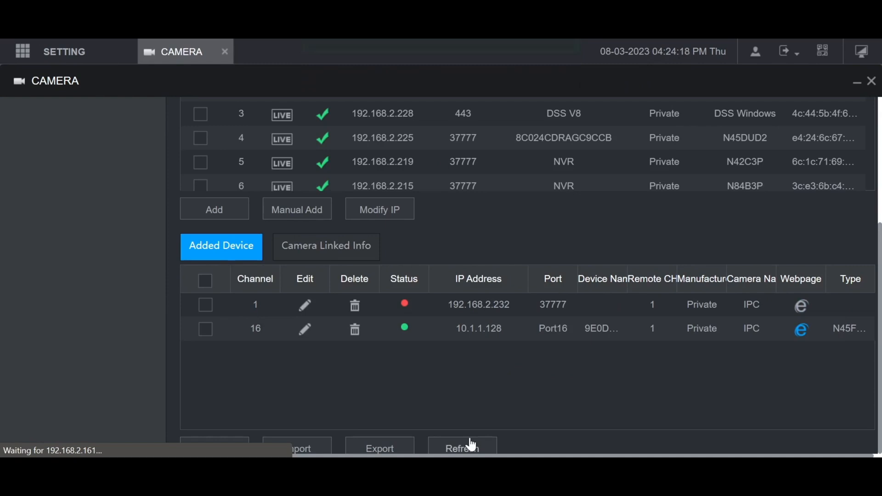
click(462, 449)
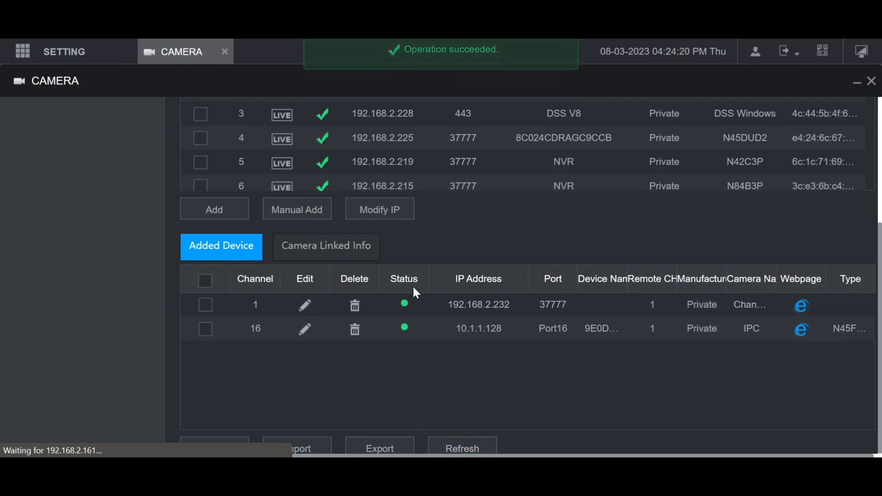
mouse_move(245, 376)
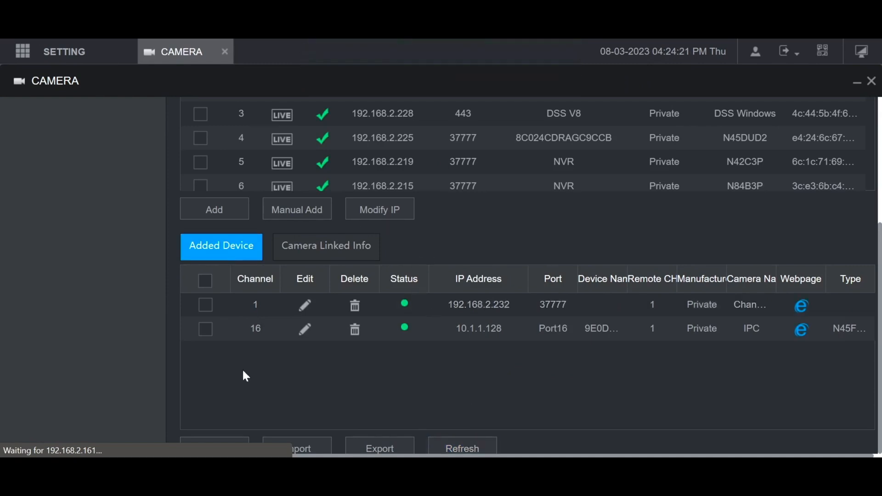